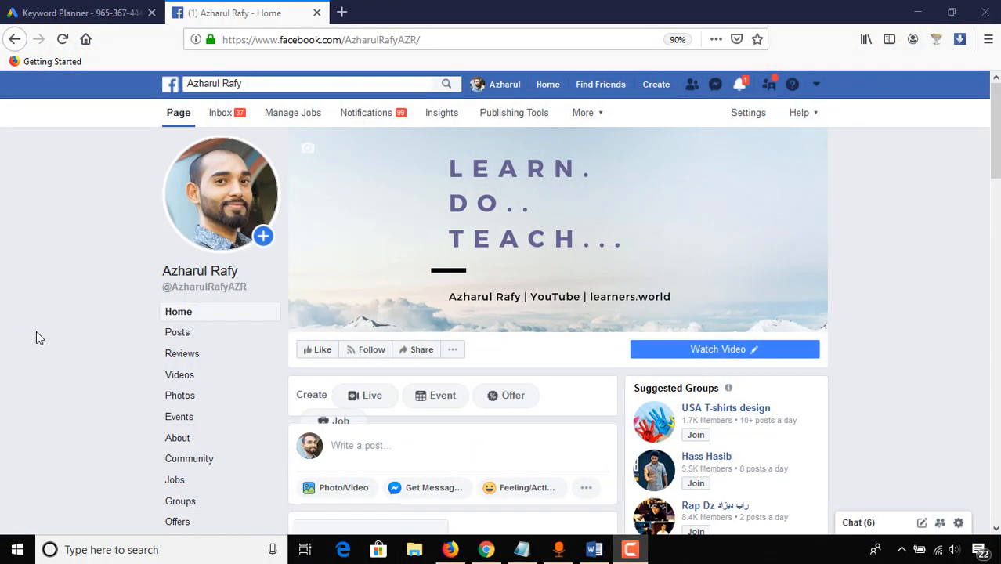
Start a new Photo/Video post from the Page's Create post box.
{"action": "scroll", "scroll_direction": "down", "scroll_amount": 3}
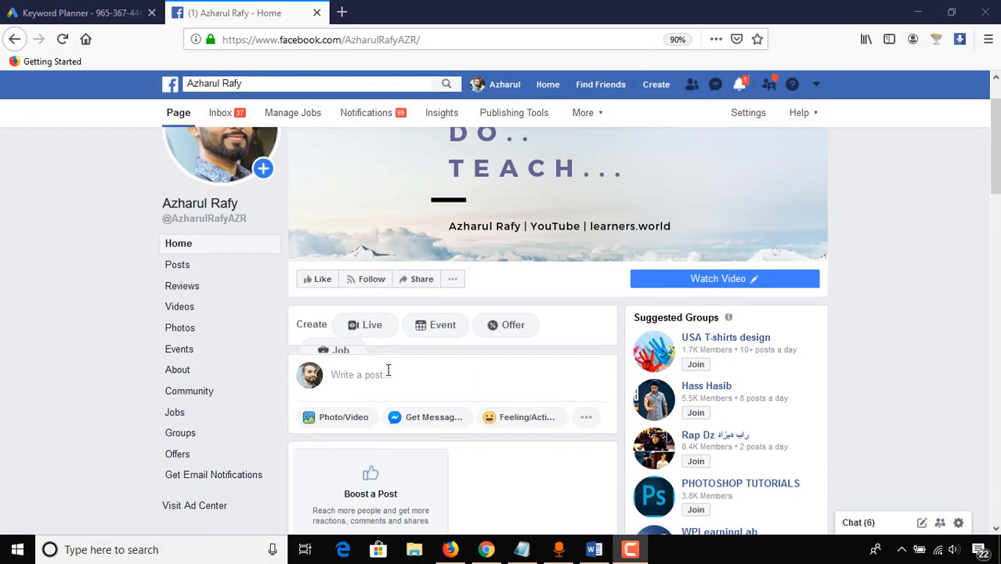
{"action": "mouse_move", "coordinate": [343, 429]}
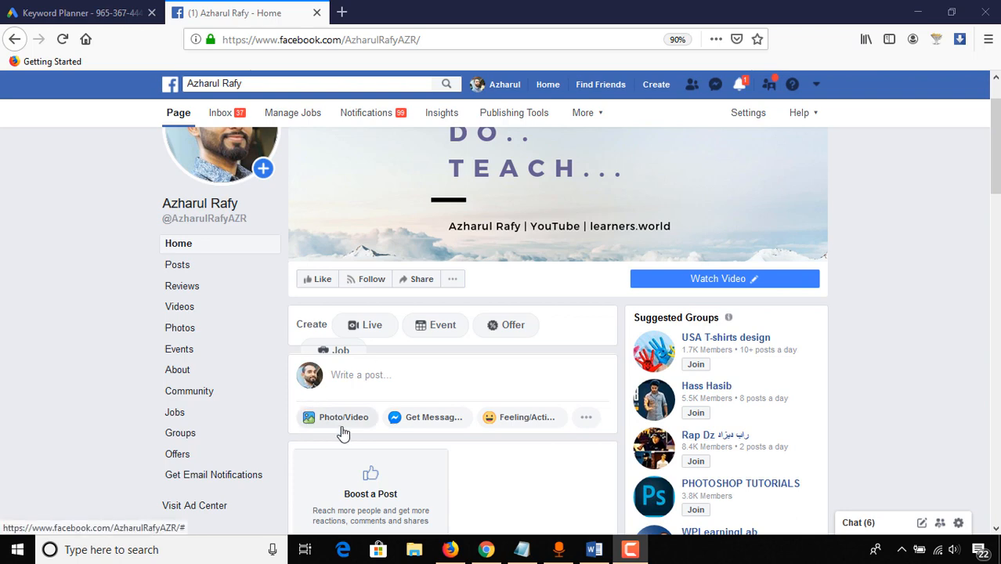
{"action": "left_click", "coordinate": [360, 375]}
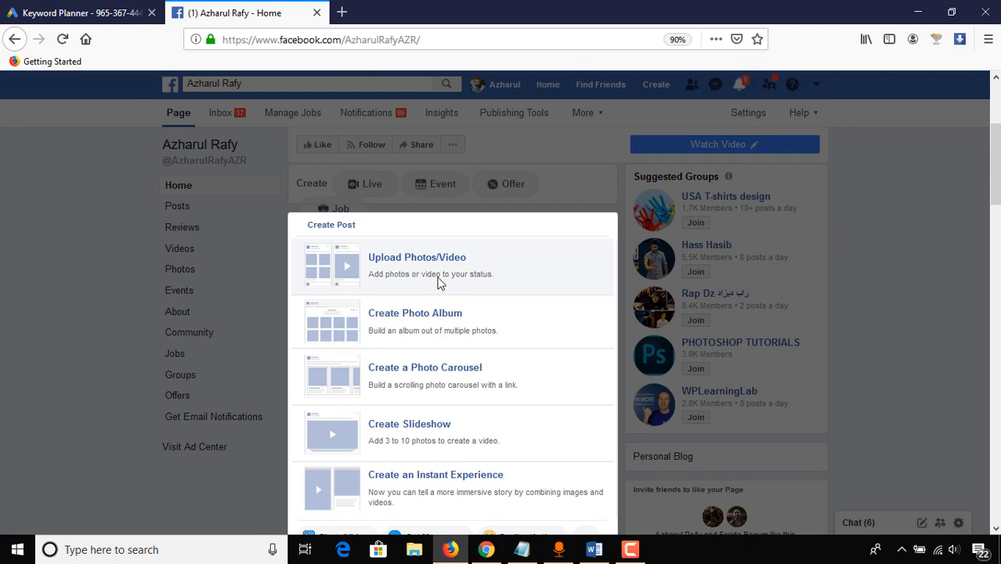
Upload 'How to Get Email List from Facebook Groups.mp4' as the post's video.
{"action": "left_click", "coordinate": [417, 257]}
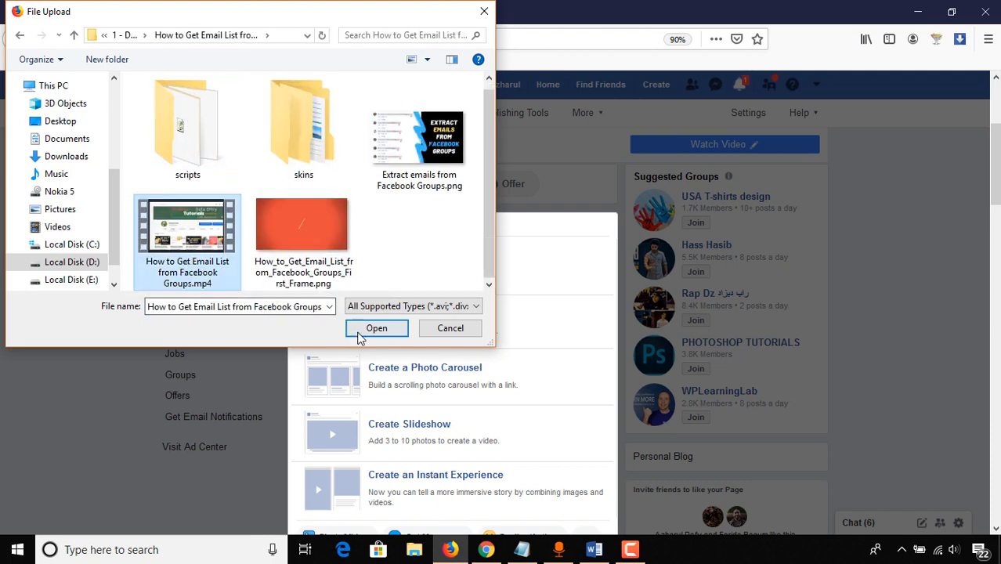
{"action": "left_click", "coordinate": [376, 327]}
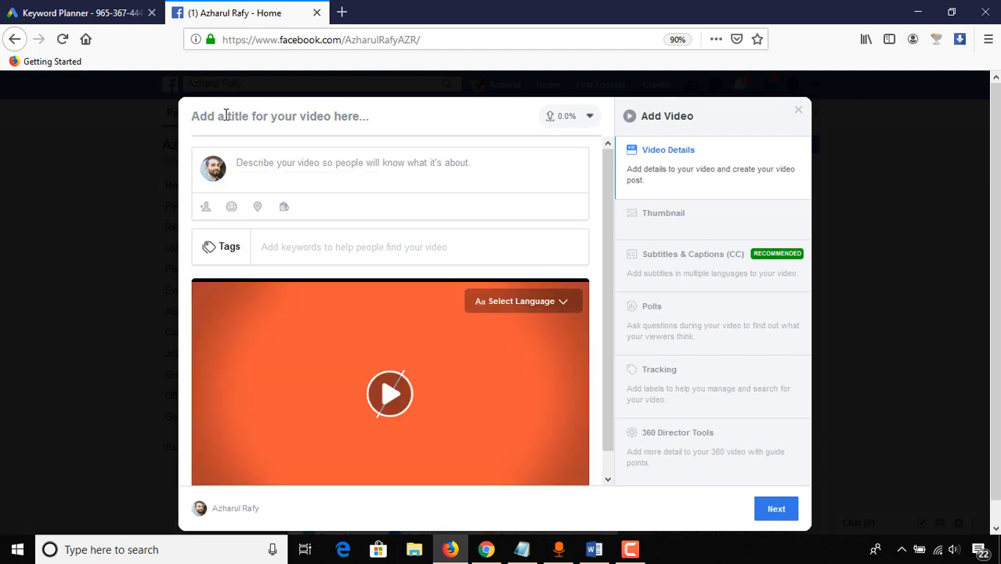
Title the video 'How to Get Email List from Facebook Groups' and paste the prepared description from Word.
{"action": "left_click", "coordinate": [592, 548]}
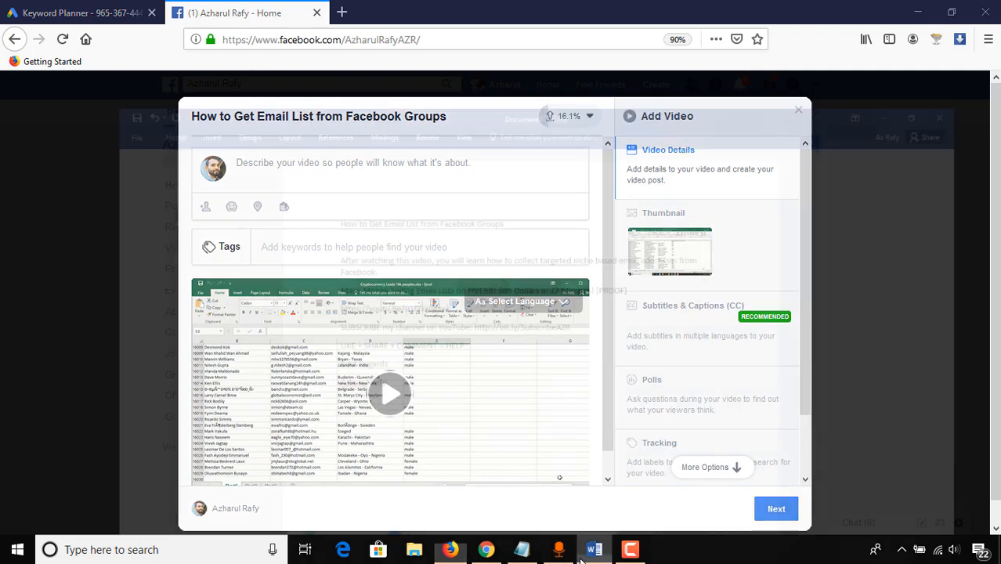
{"action": "left_click", "coordinate": [593, 548]}
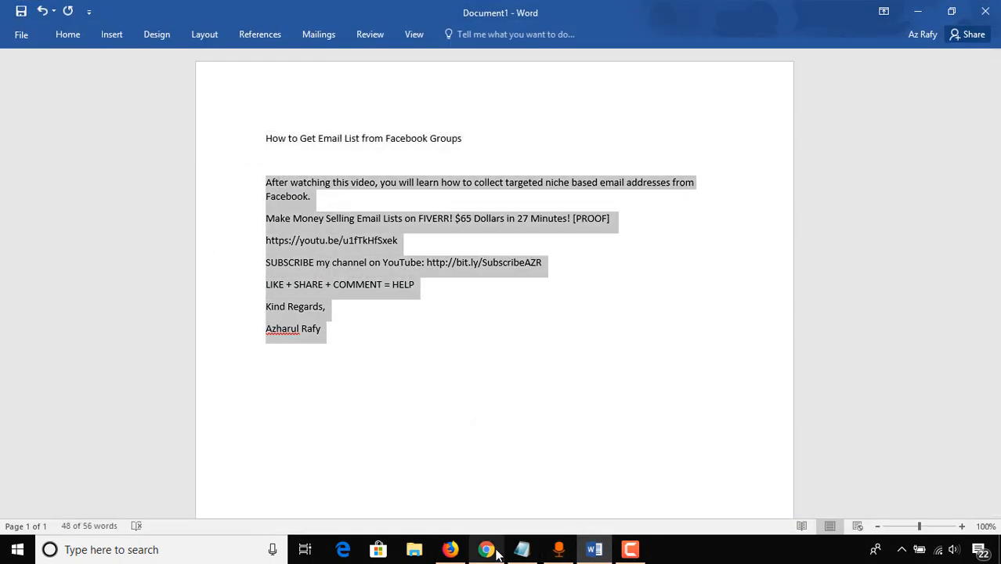
{"action": "left_click", "coordinate": [486, 548]}
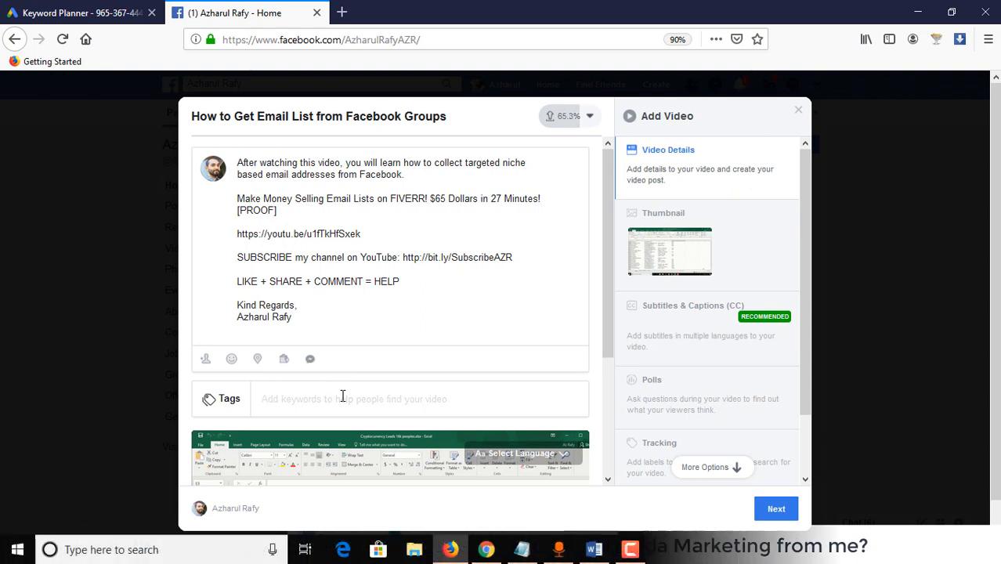
Add the tags 'how to get emails from facebook', 'collect emails from facebook' and 'facebook email extraction'.
{"action": "type", "text": "how to get e"}
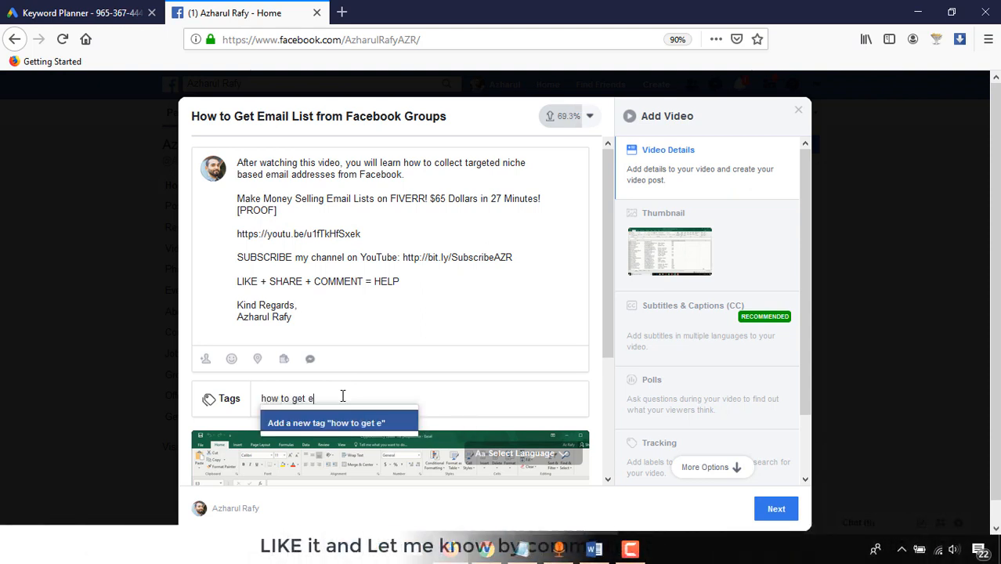
{"action": "type", "text": "mails from faceboo"}
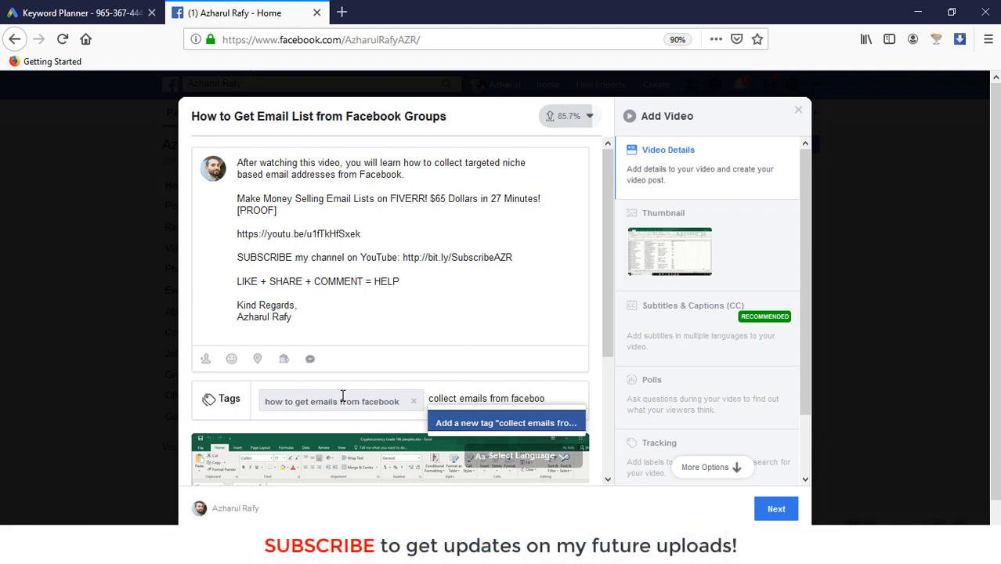
{"action": "type", "text": "facebook email e"}
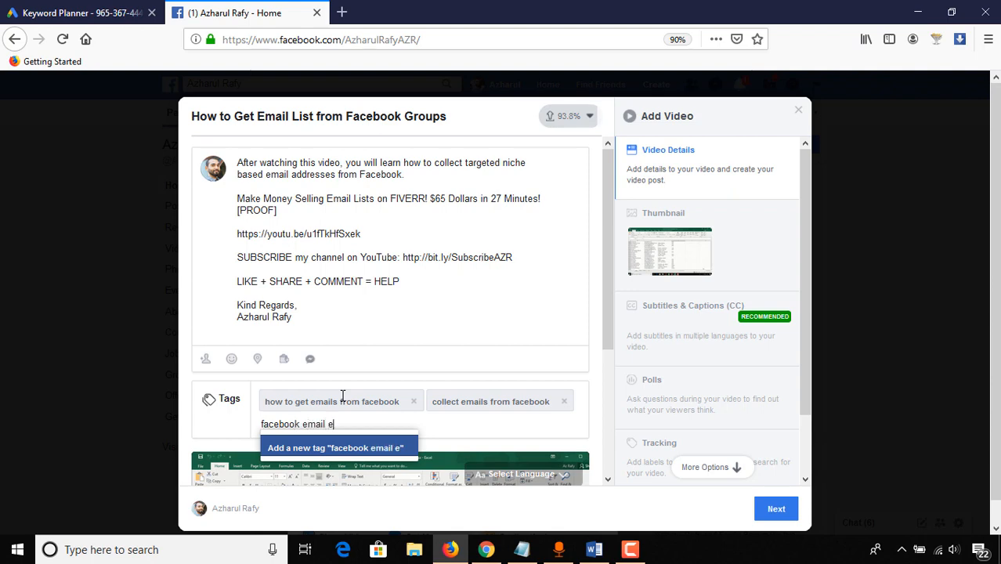
{"action": "type", "text": "xtraction"}
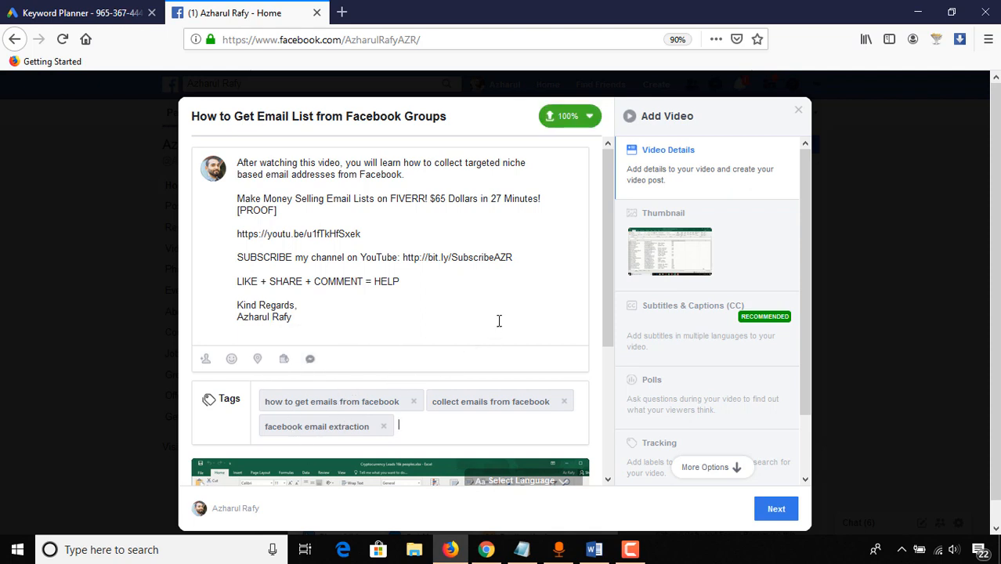
{"action": "scroll", "scroll_direction": "down", "scroll_amount": 3}
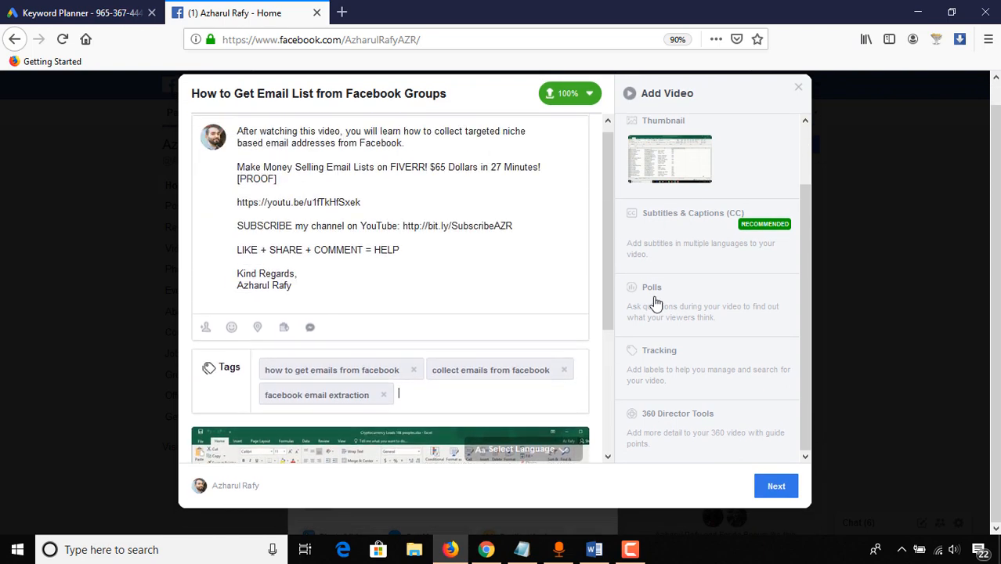
Set 'Extract emails from Facebook Groups.png' as the video's custom thumbnail image.
{"action": "left_click", "coordinate": [664, 190]}
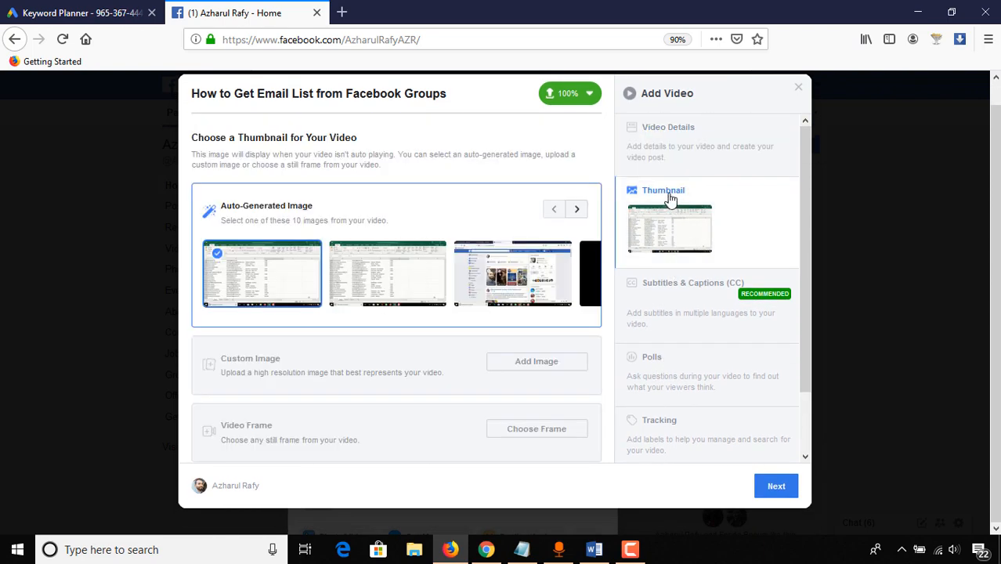
{"action": "left_click", "coordinate": [535, 360]}
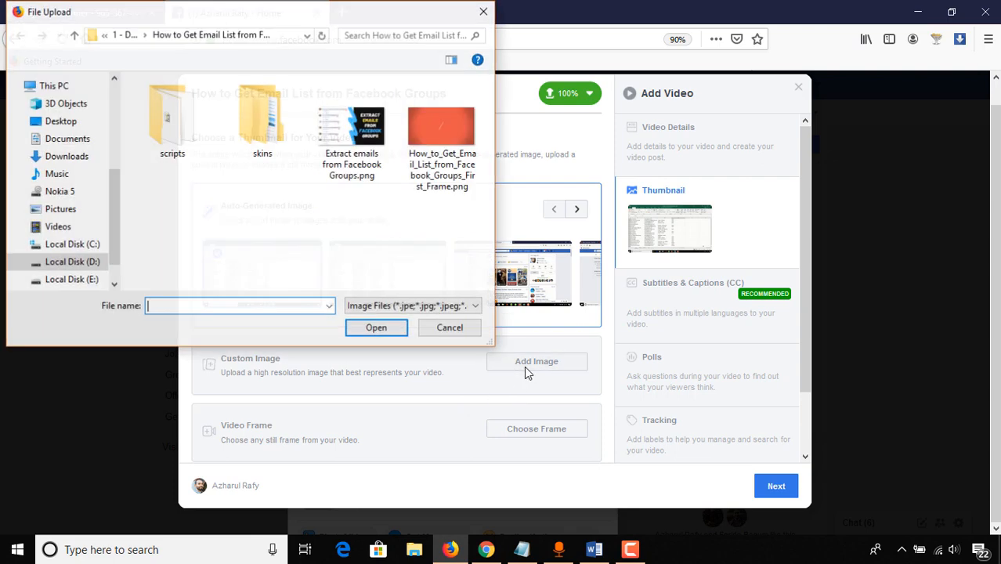
{"action": "left_click", "coordinate": [350, 126]}
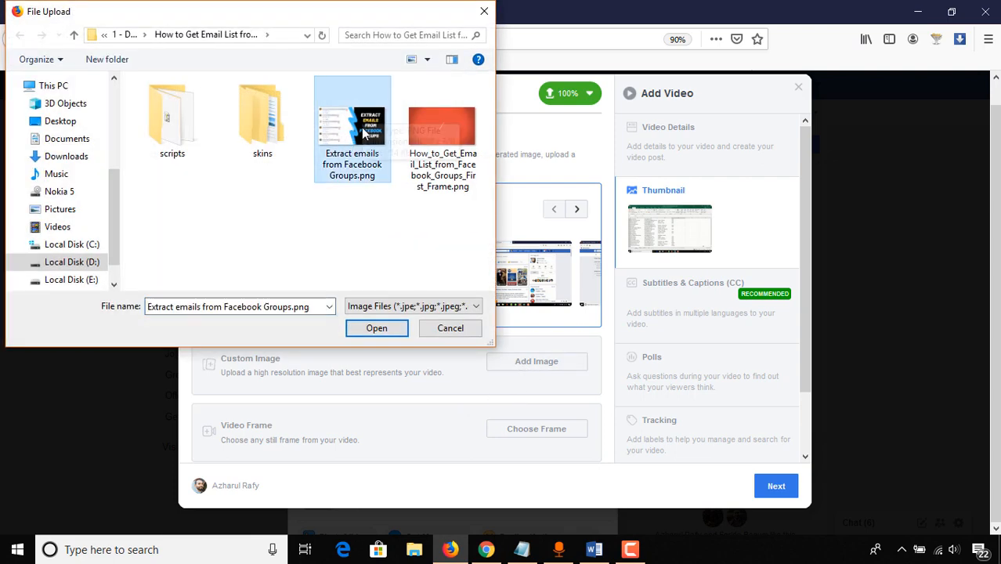
{"action": "left_click", "coordinate": [376, 327]}
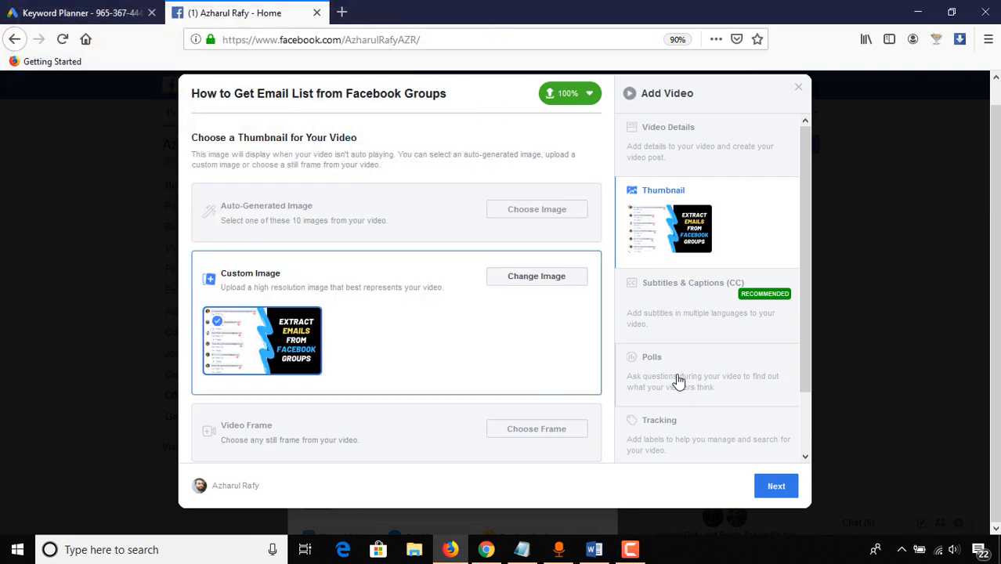
{"action": "scroll", "scroll_direction": "down", "scroll_amount": 3}
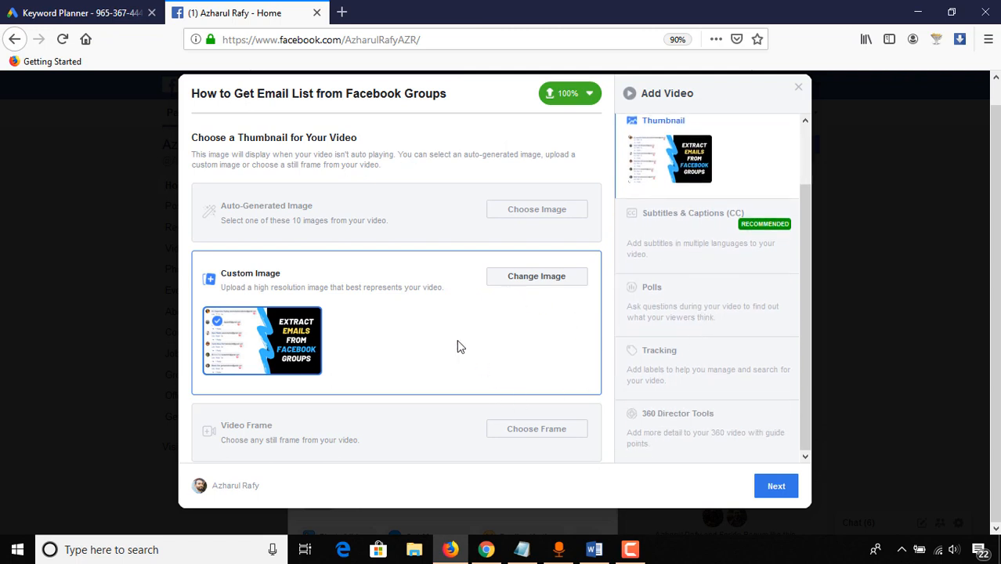
{"action": "mouse_move", "coordinate": [461, 494]}
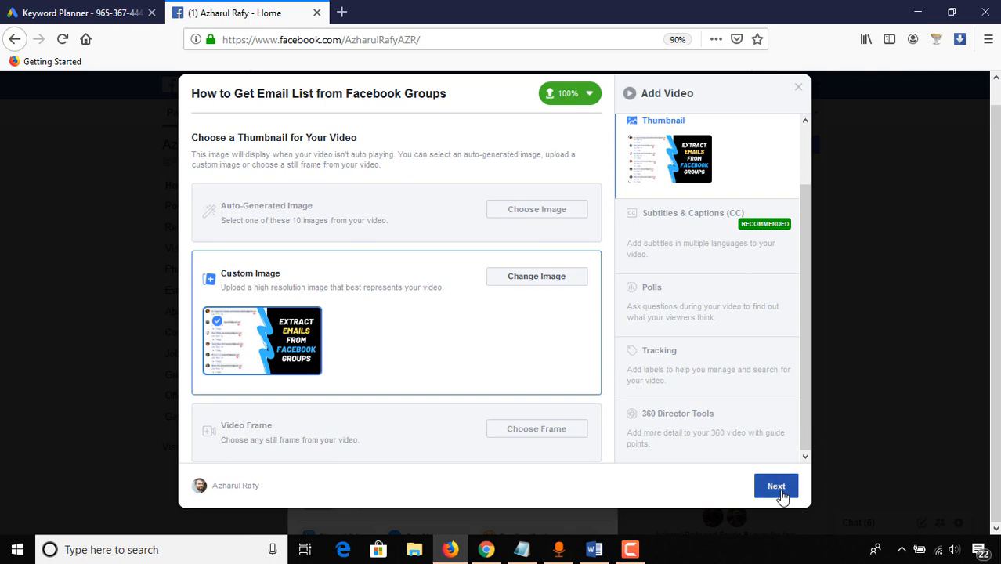
Continue to Publishing Options with News Feed placement selected.
{"action": "left_click", "coordinate": [775, 486]}
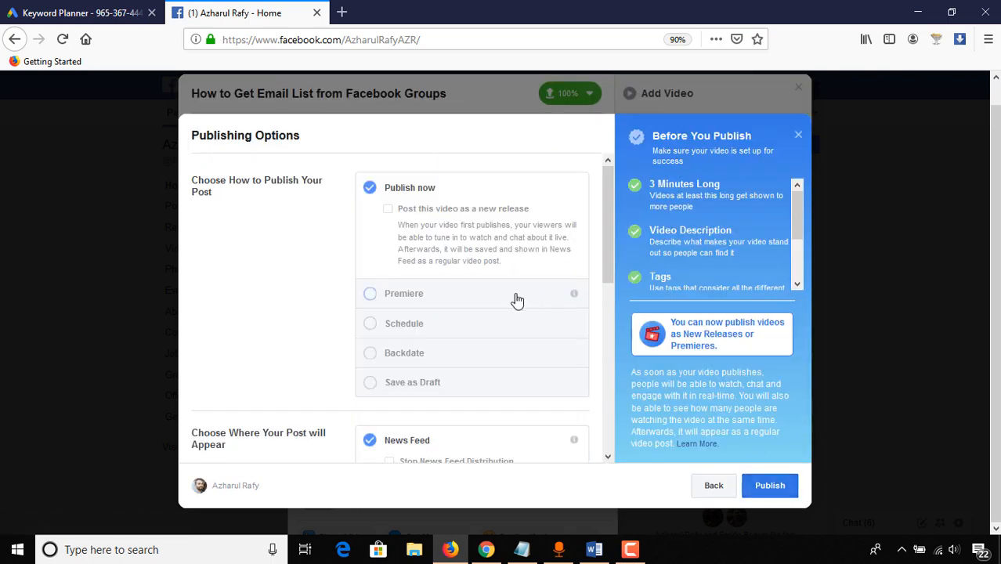
{"action": "scroll", "scroll_direction": "down", "scroll_amount": 3}
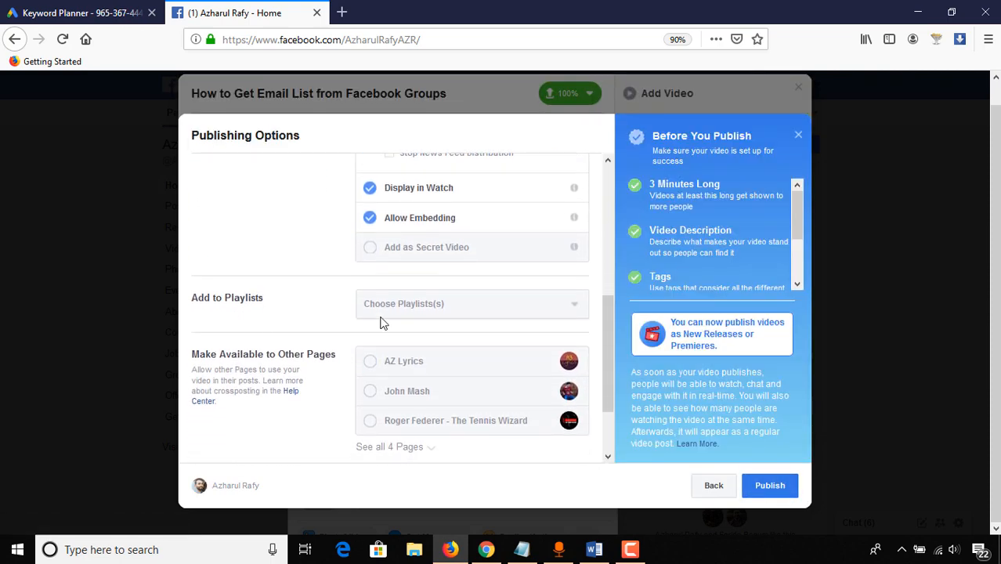
{"action": "left_click", "coordinate": [470, 304]}
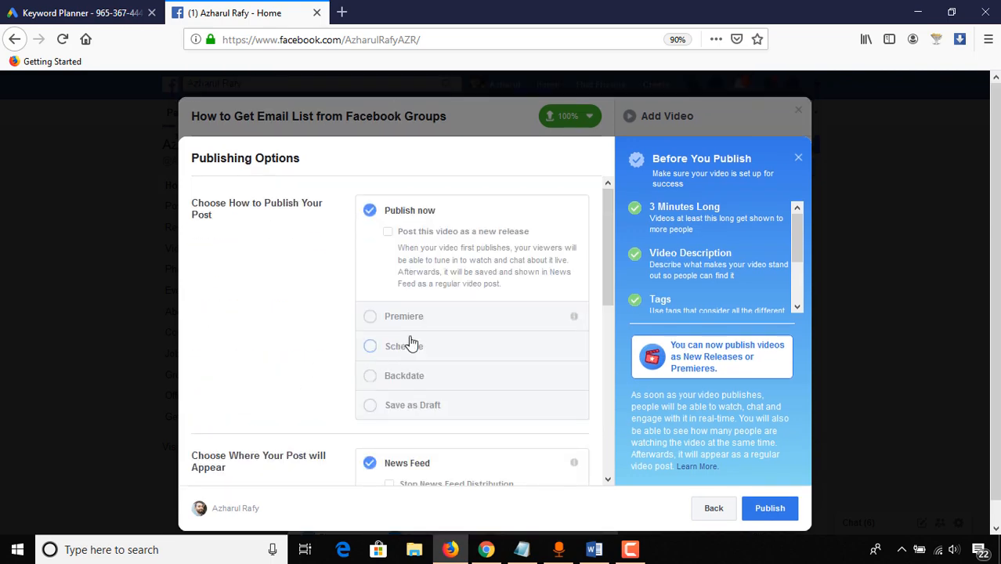
Choose Schedule and set the publish date to August 18, 2019.
{"action": "left_click", "coordinate": [370, 346]}
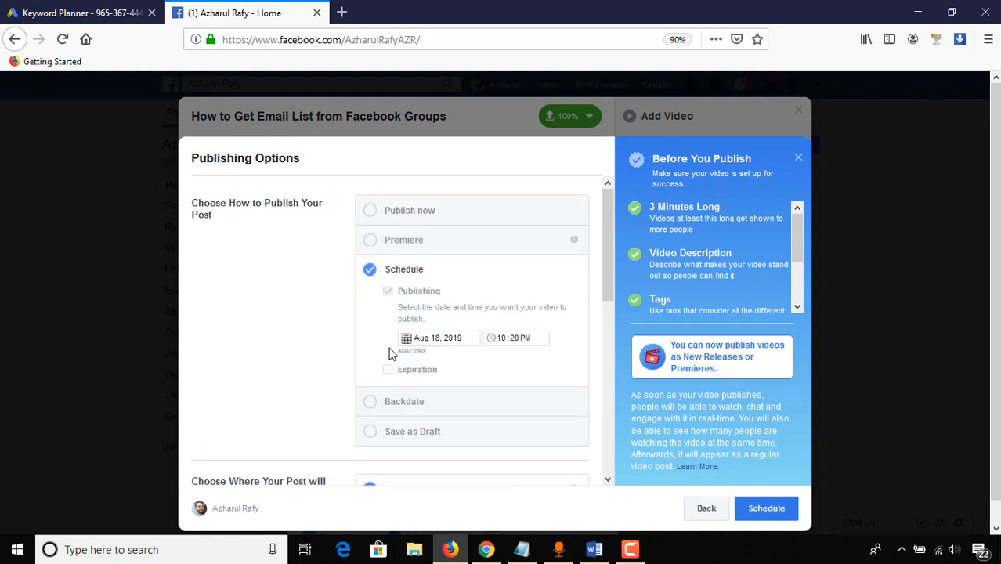
{"action": "mouse_move", "coordinate": [462, 372]}
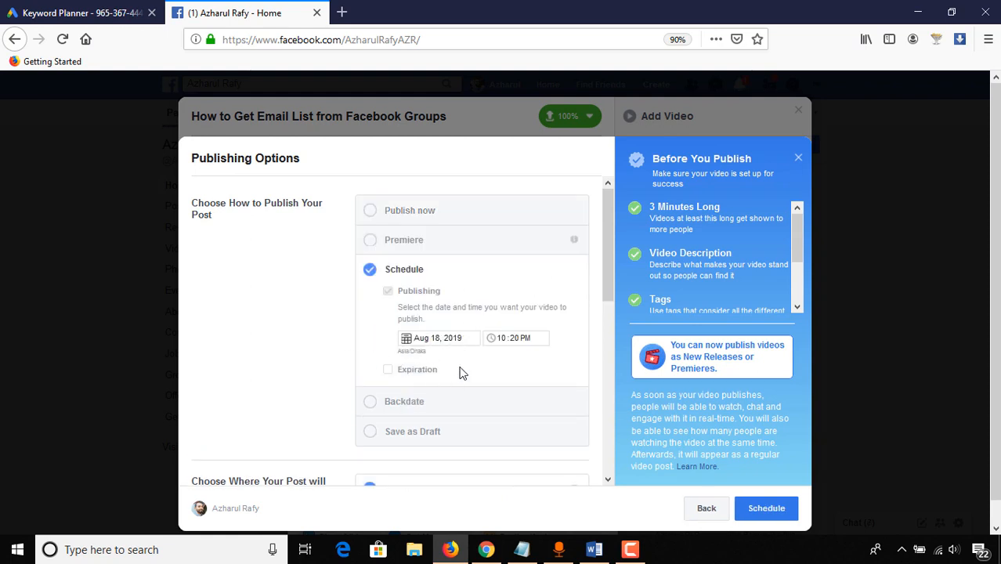
{"action": "left_click", "coordinate": [438, 338]}
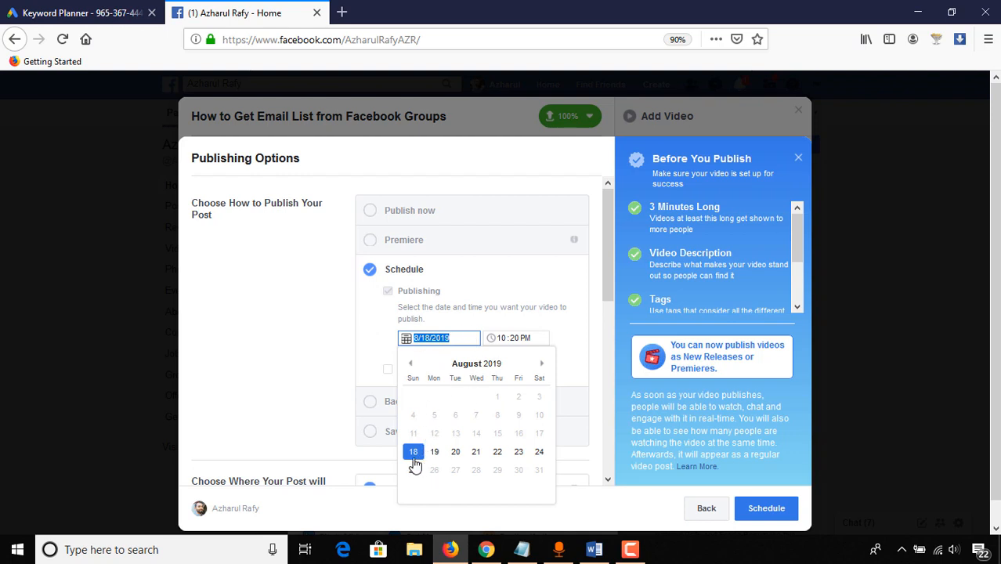
{"action": "left_click", "coordinate": [413, 451]}
{"action": "type", "text": "8"}
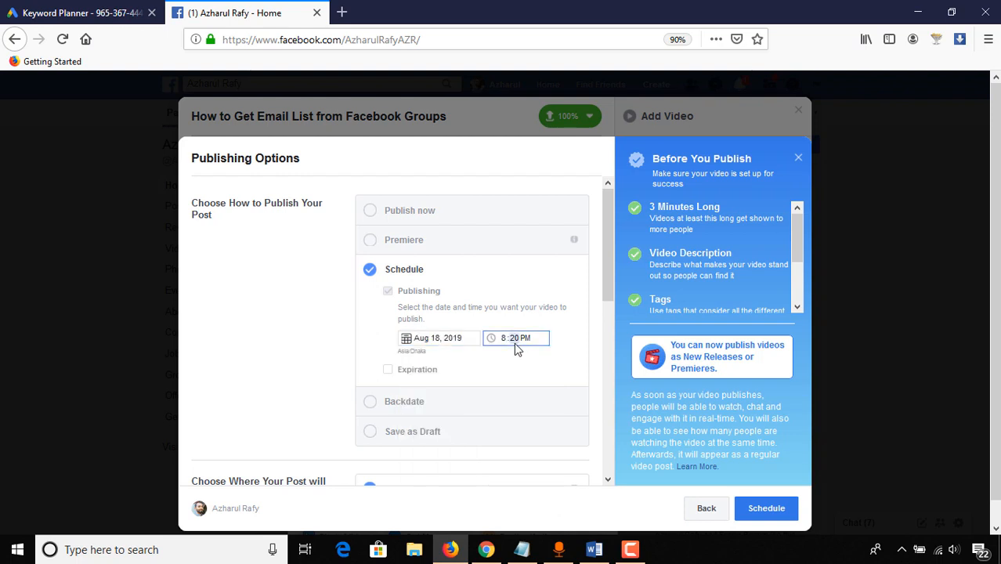
Set the time to 8:00 PM and confirm scheduling the video post.
{"action": "scroll", "scroll_direction": "down", "scroll_amount": 3}
{"action": "type", "text": "0"}
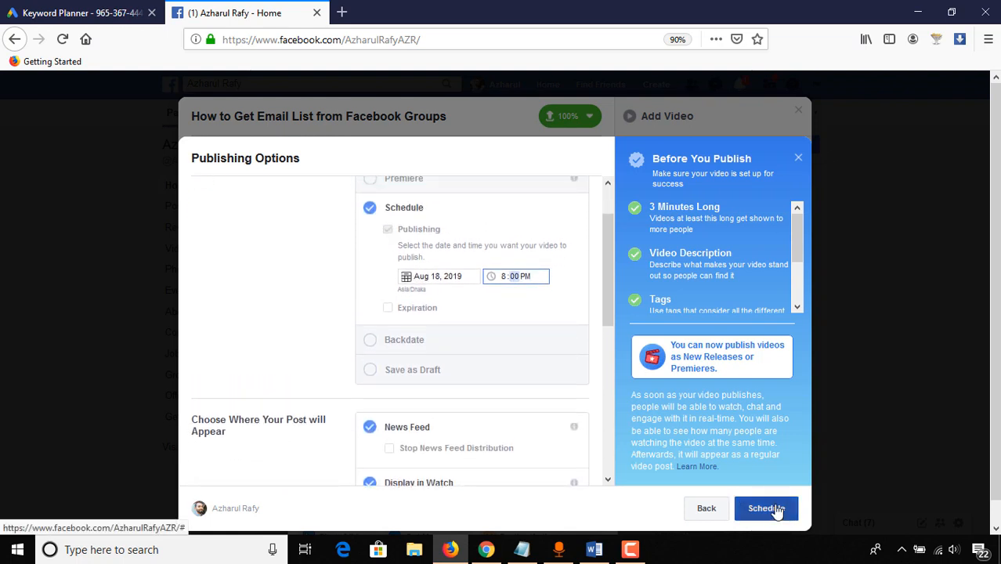
{"action": "scroll", "scroll_direction": "down", "scroll_amount": 3}
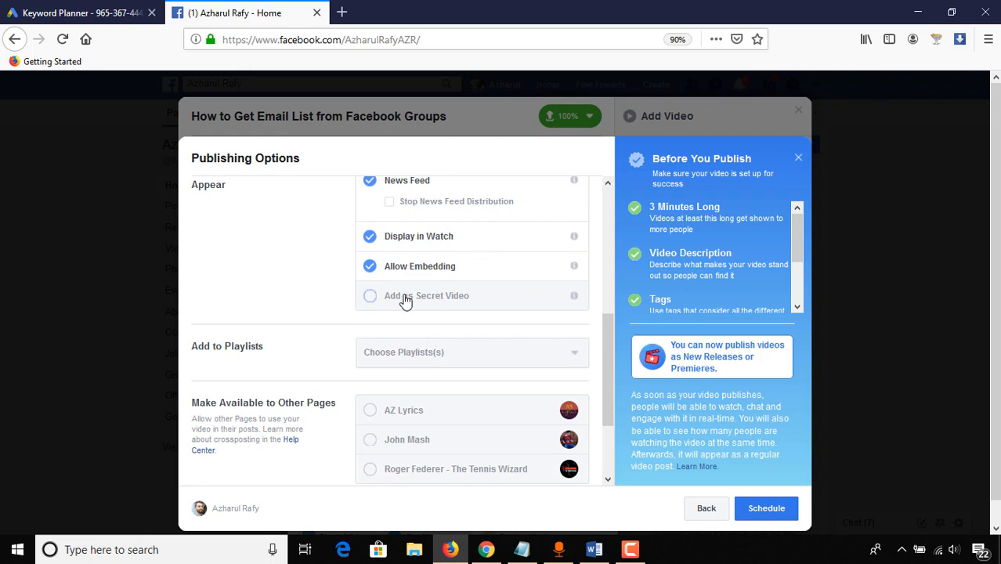
{"action": "scroll", "scroll_direction": "down", "scroll_amount": 3}
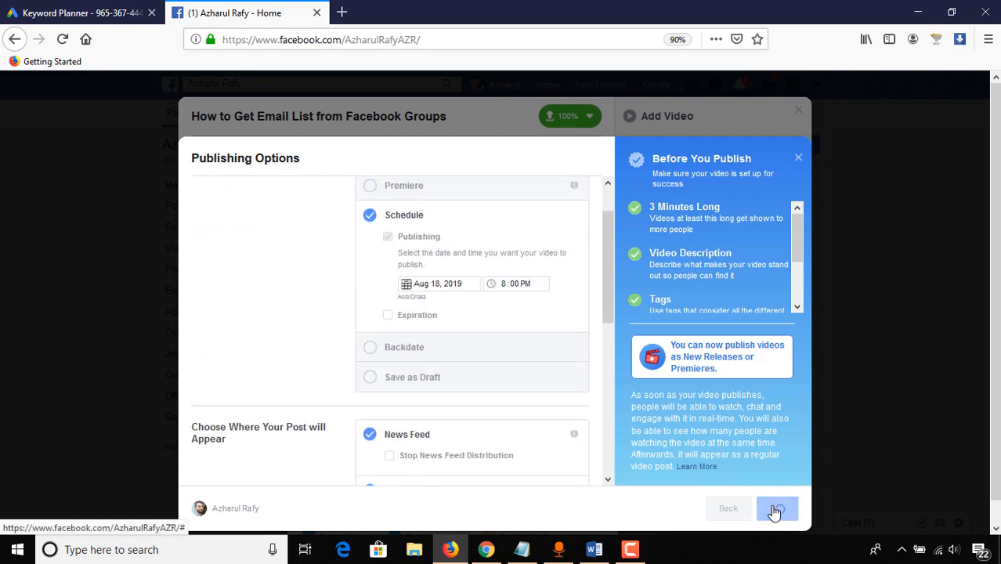
{"action": "left_click", "coordinate": [777, 508]}
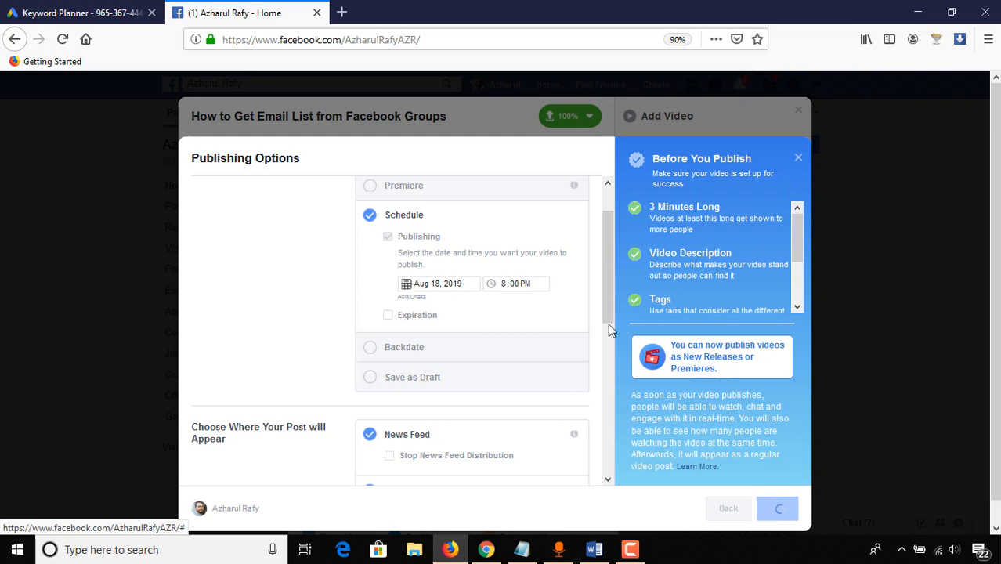
{"action": "left_click", "coordinate": [777, 508]}
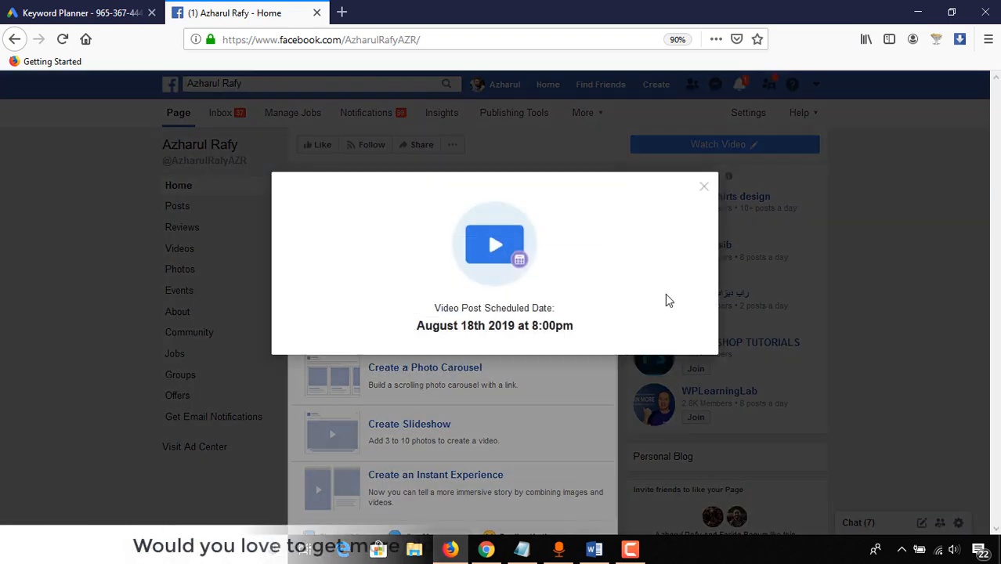